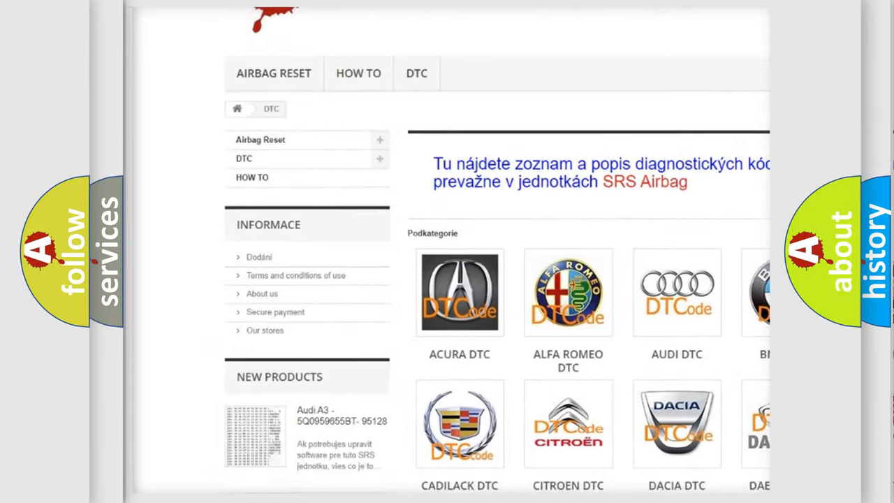
{"action": "scroll", "scroll_direction": "down", "scroll_amount": 3}
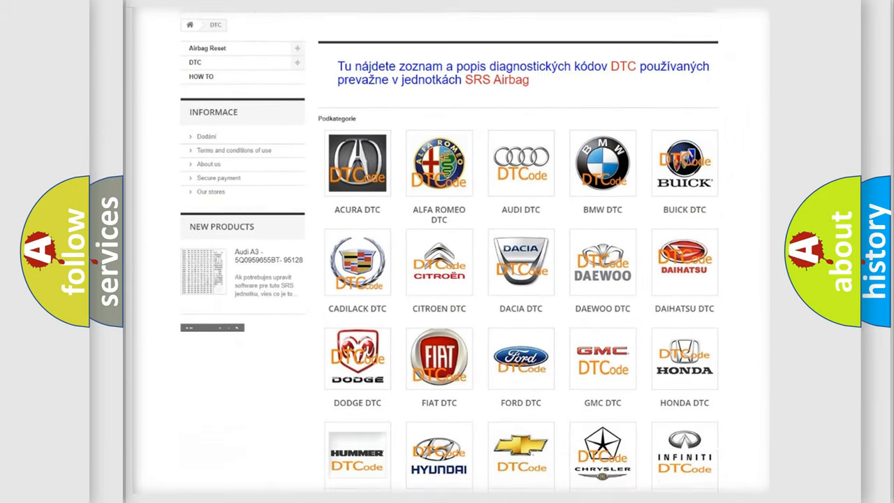
{"action": "scroll", "scroll_direction": "down", "scroll_amount": 3}
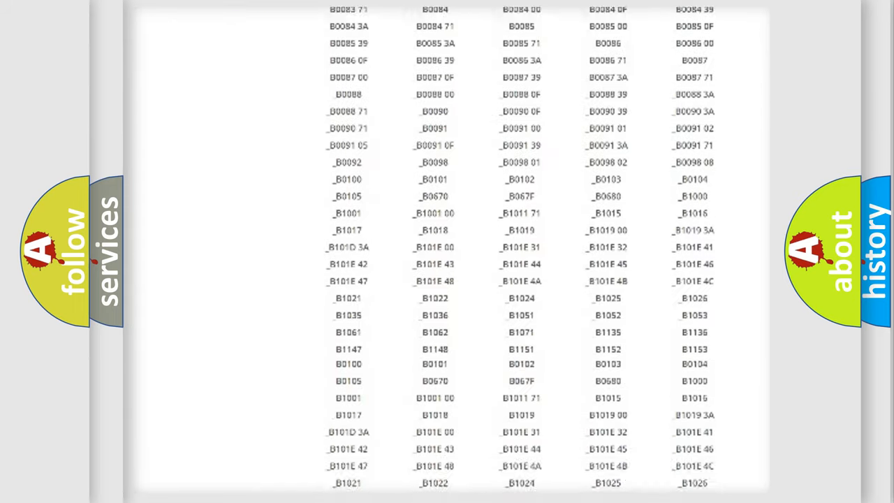
{"action": "scroll", "scroll_direction": "up", "scroll_amount": 3}
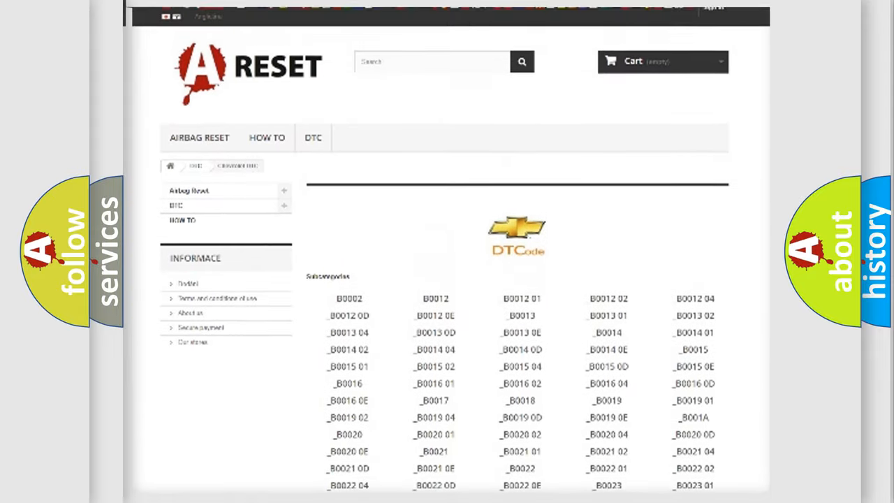